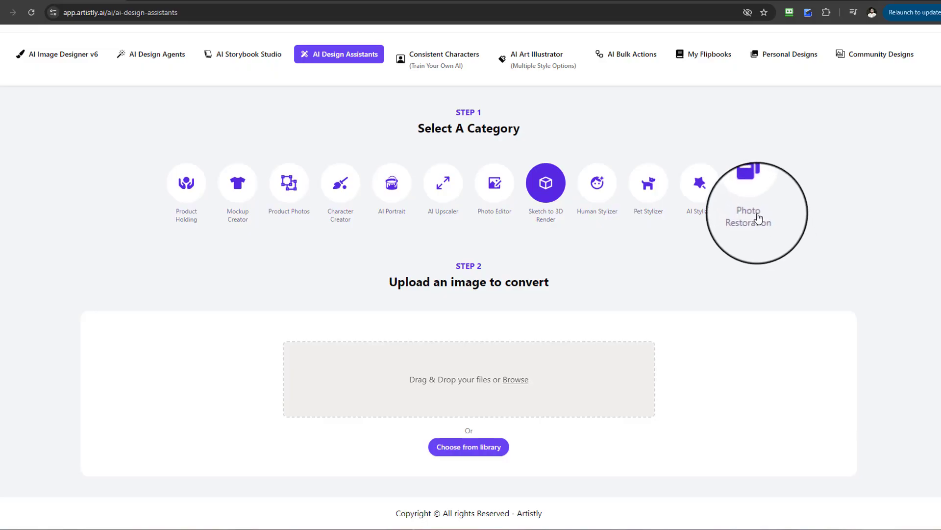
mouse_move(752, 214)
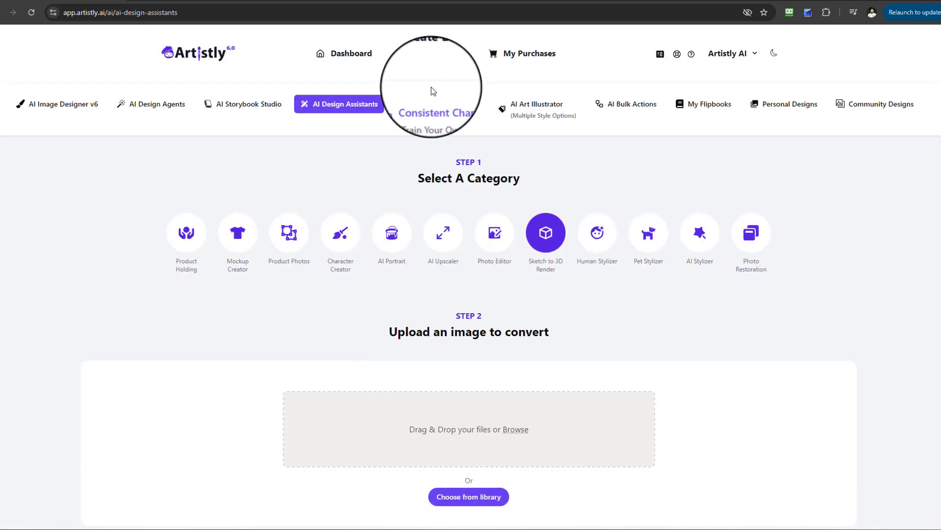
mouse_move(362, 56)
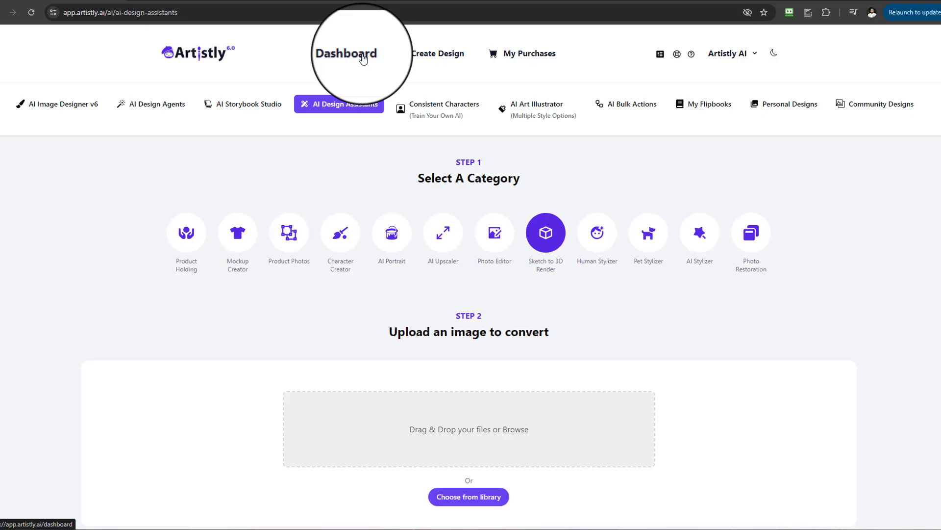
Return via the dashboard and Create Design to the AI Design Assistants category list.
click(346, 53)
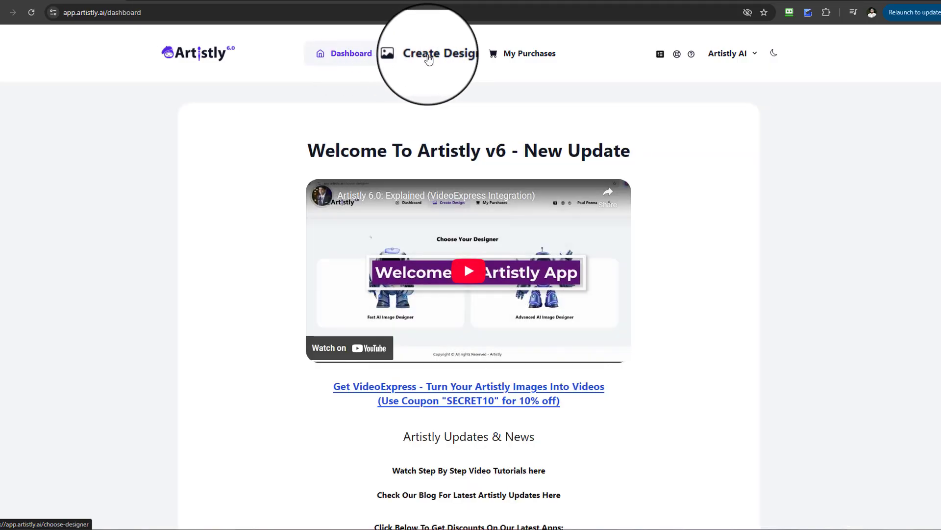
click(439, 53)
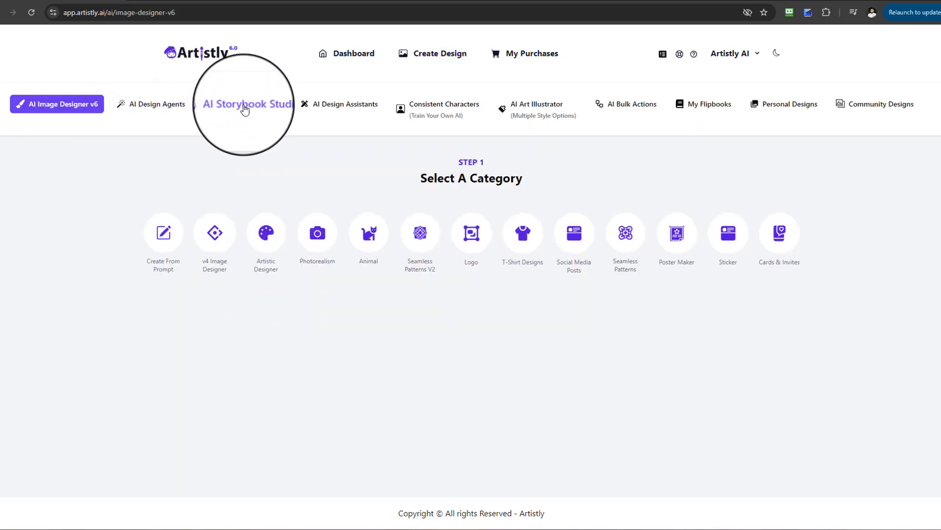
mouse_move(810, 58)
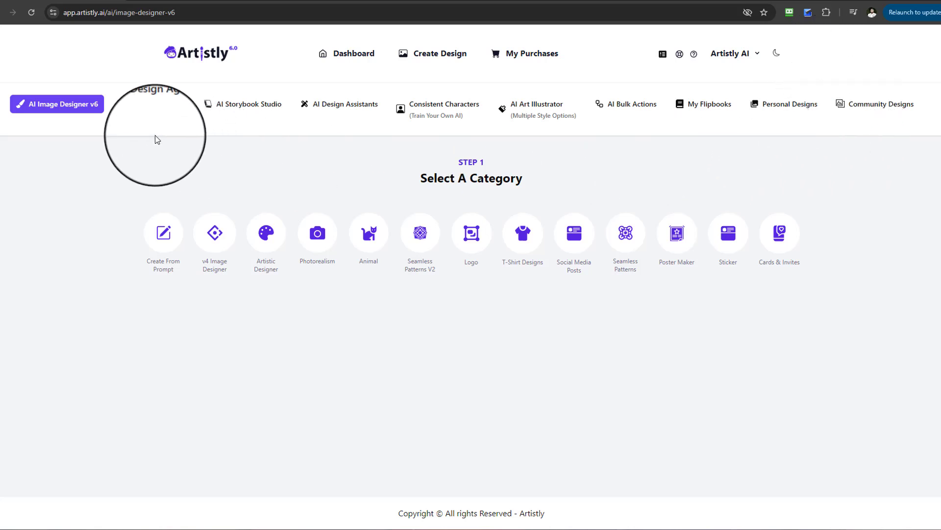
mouse_move(223, 124)
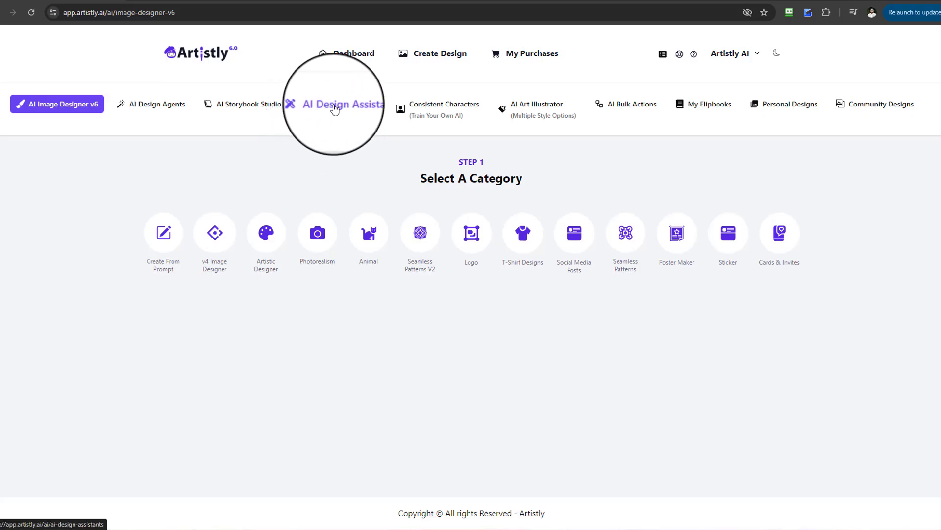
click(342, 104)
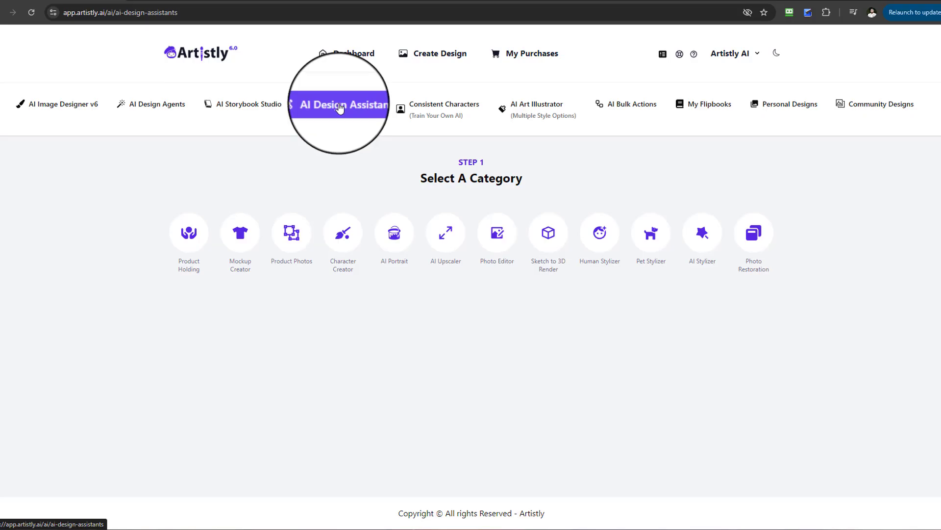
mouse_move(416, 184)
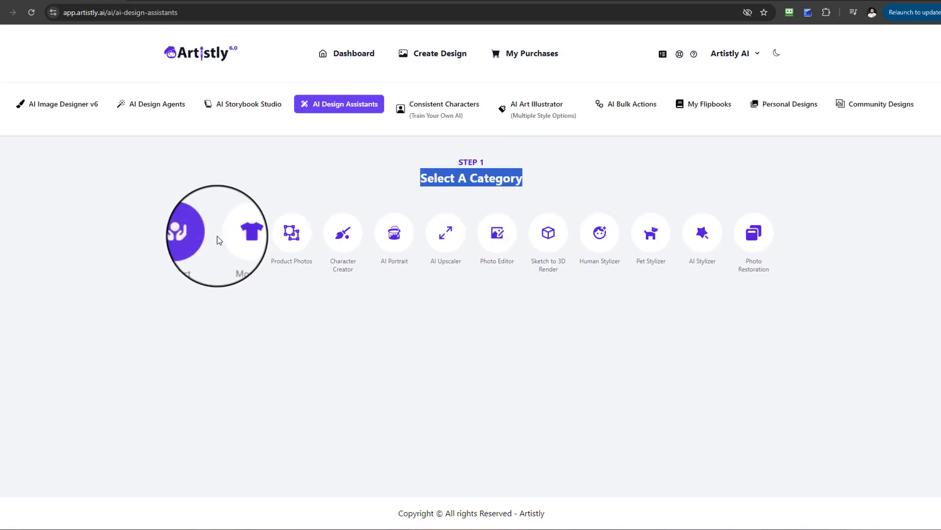
mouse_move(547, 233)
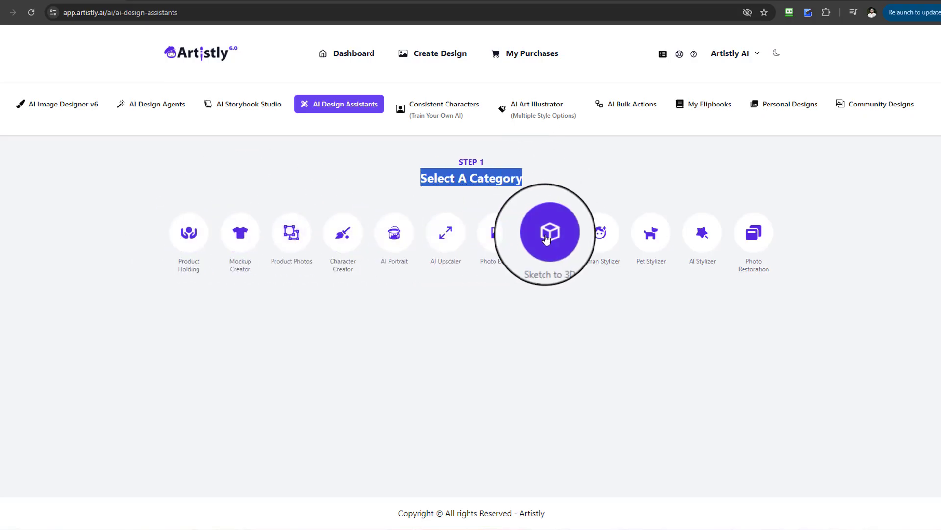
Choose the Sketch to 3D Render assistant, showing its empty image upload area.
click(544, 232)
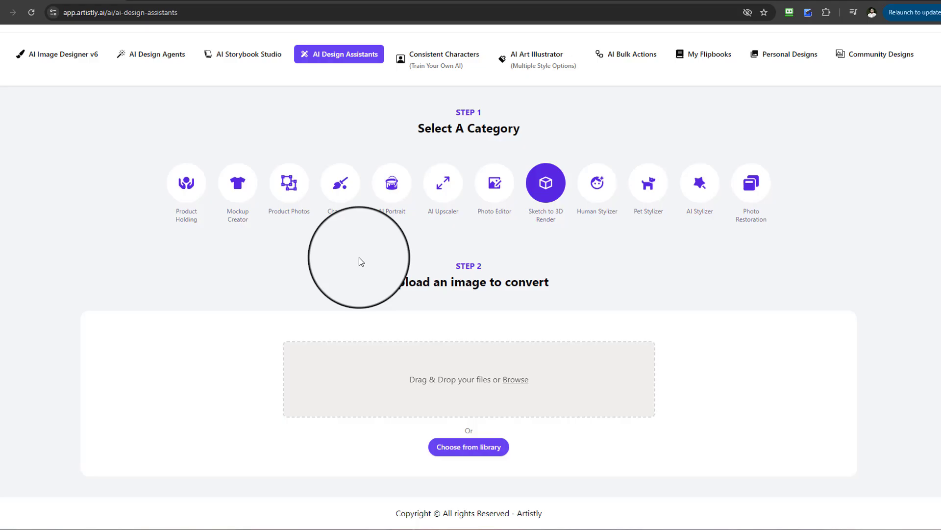
mouse_move(377, 251)
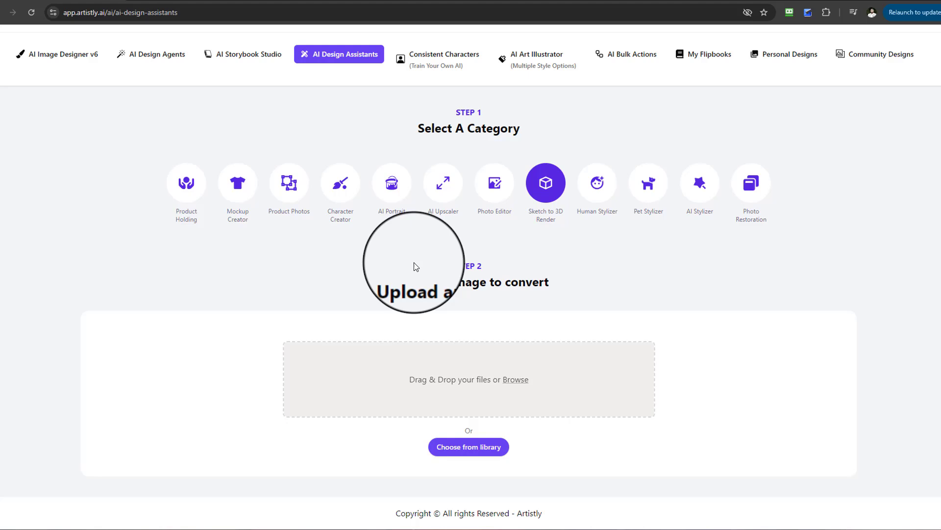
mouse_move(482, 302)
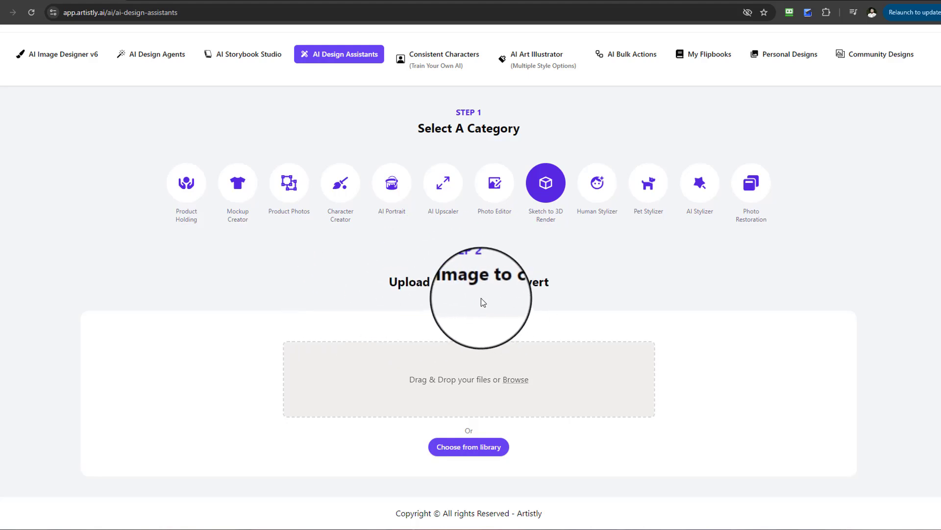
mouse_move(612, 302)
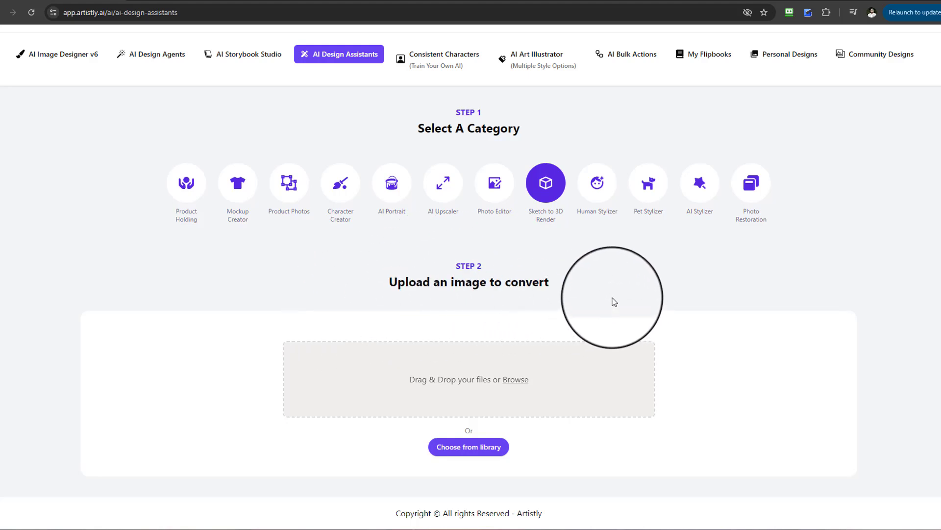
mouse_move(582, 285)
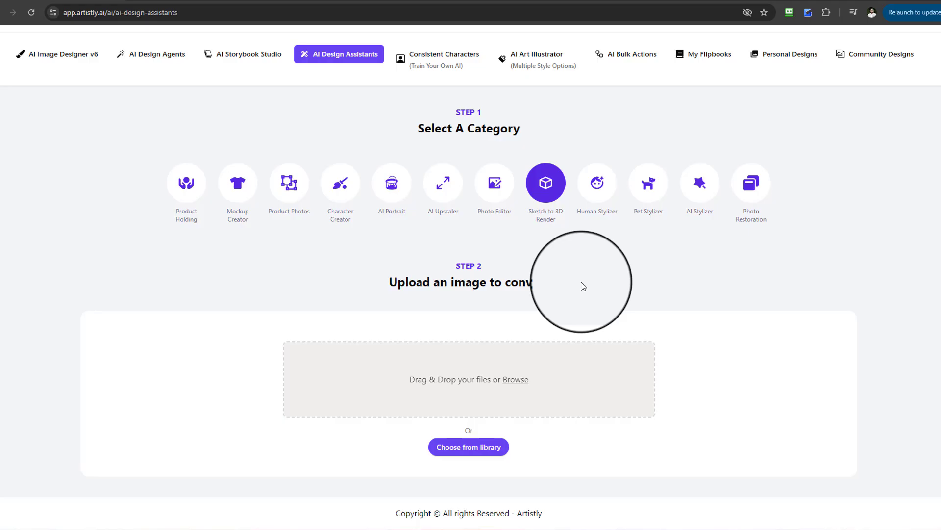
mouse_move(558, 285)
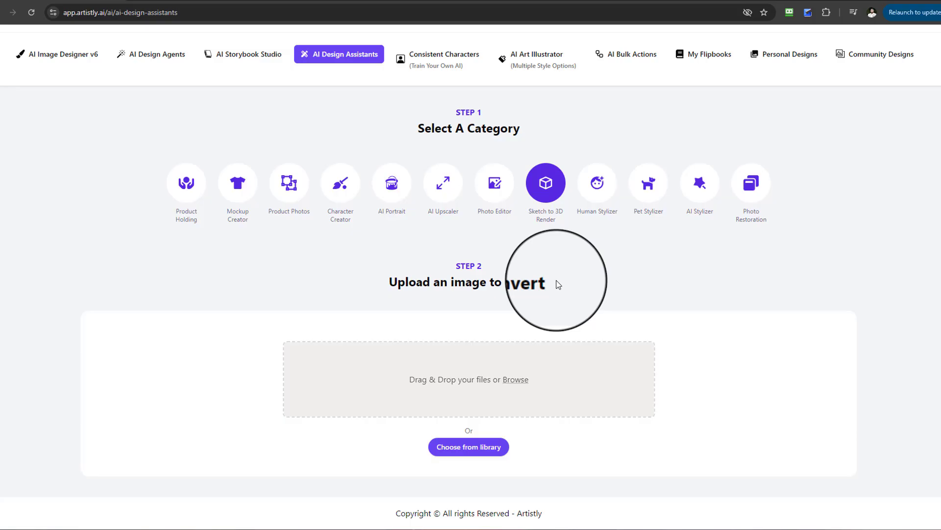
mouse_move(445, 280)
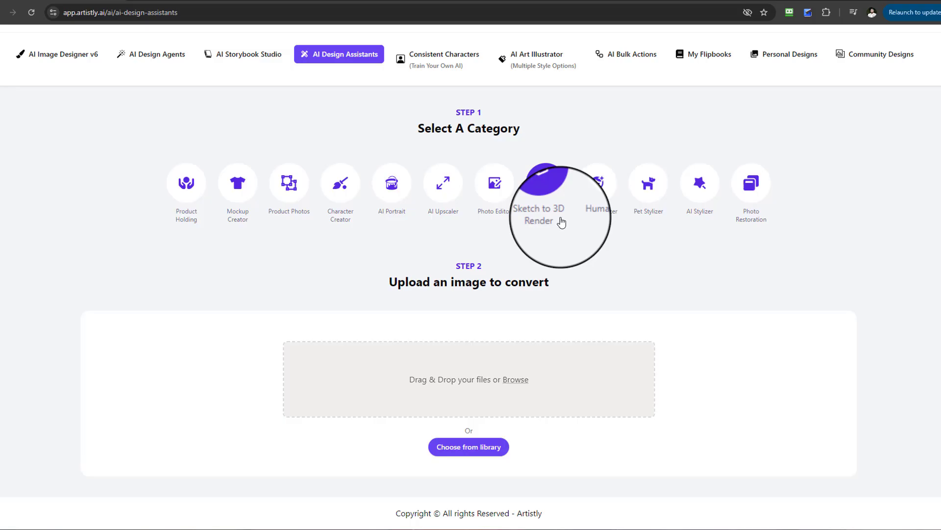
Load the house-with-garage sketch from the media library for realistic 3D conversion.
click(469, 447)
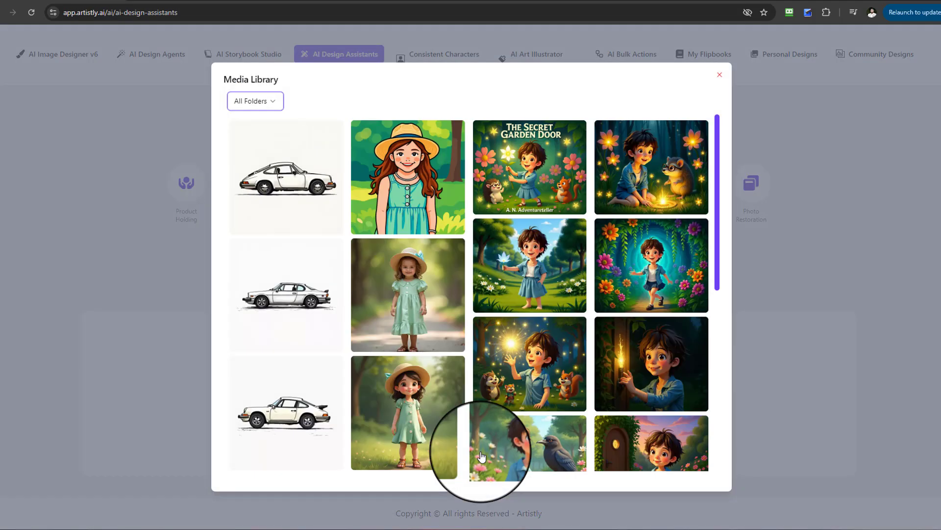
scroll(up, 3)
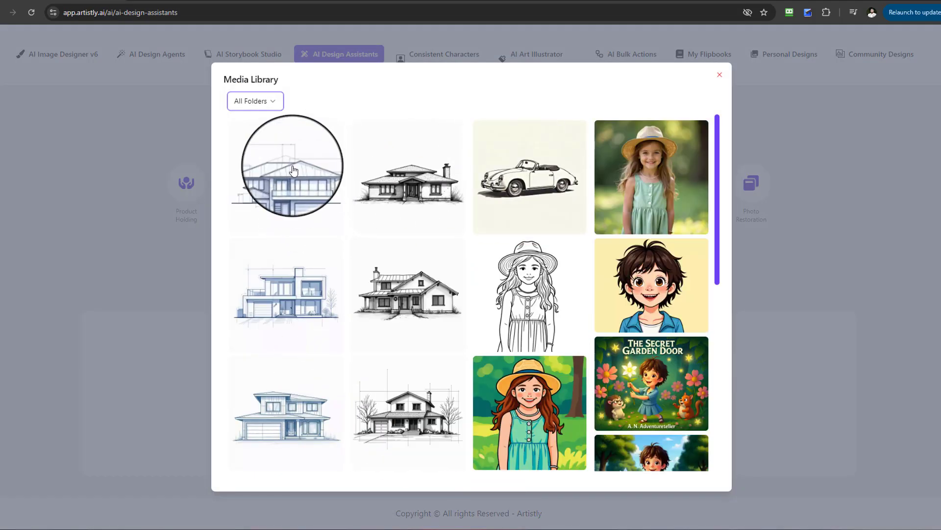
scroll(down, 3)
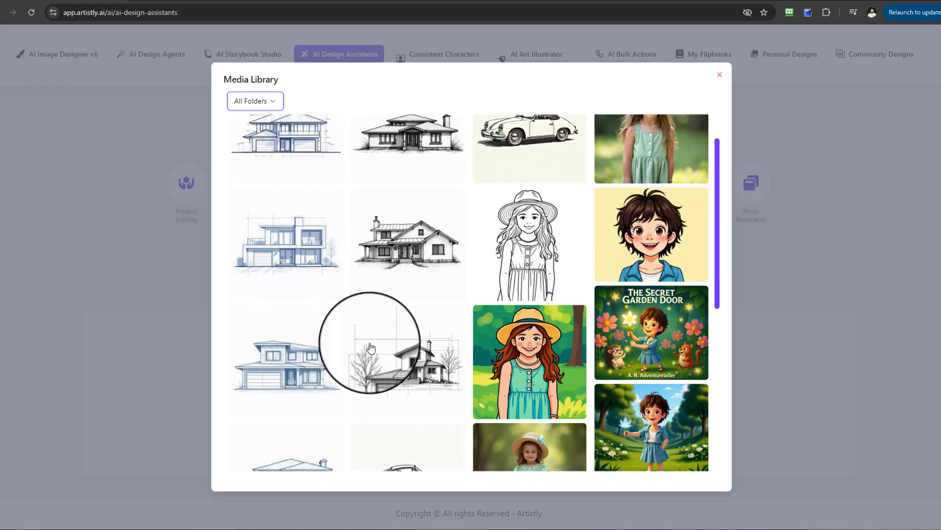
mouse_move(391, 327)
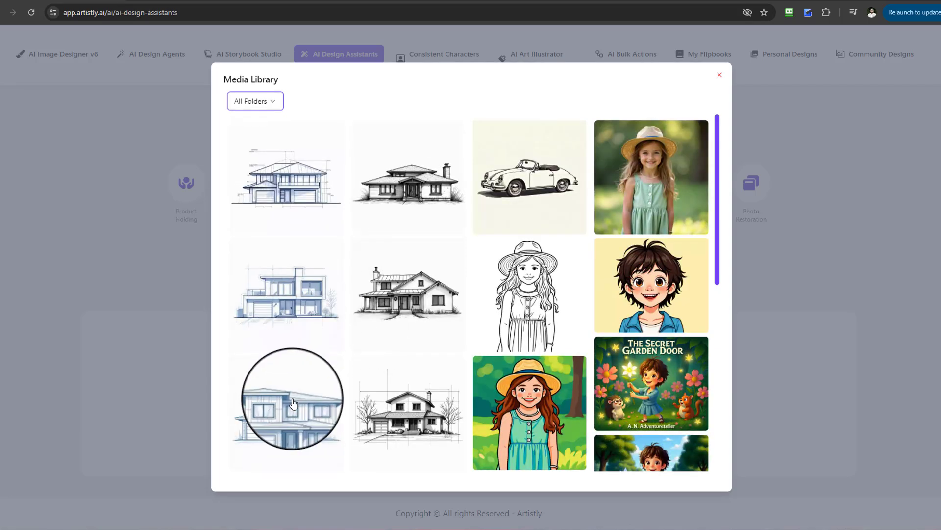
click(291, 402)
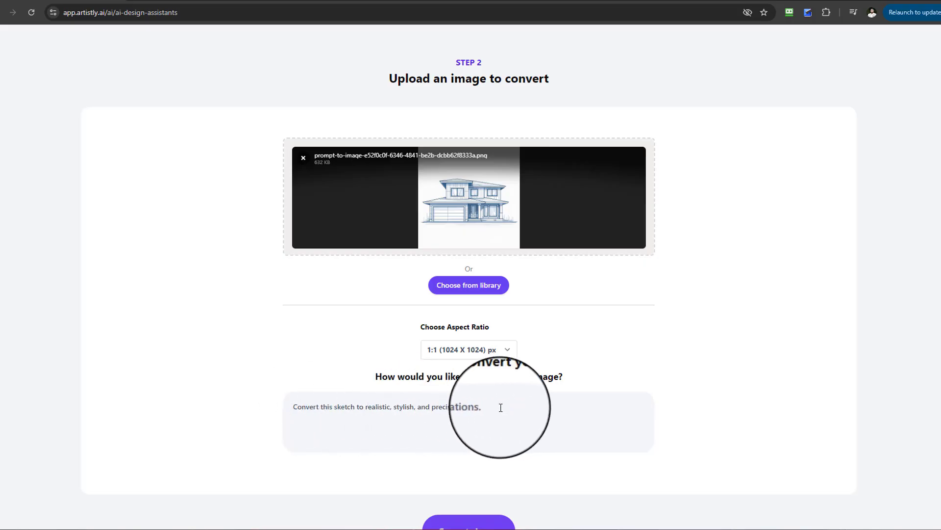
mouse_move(311, 407)
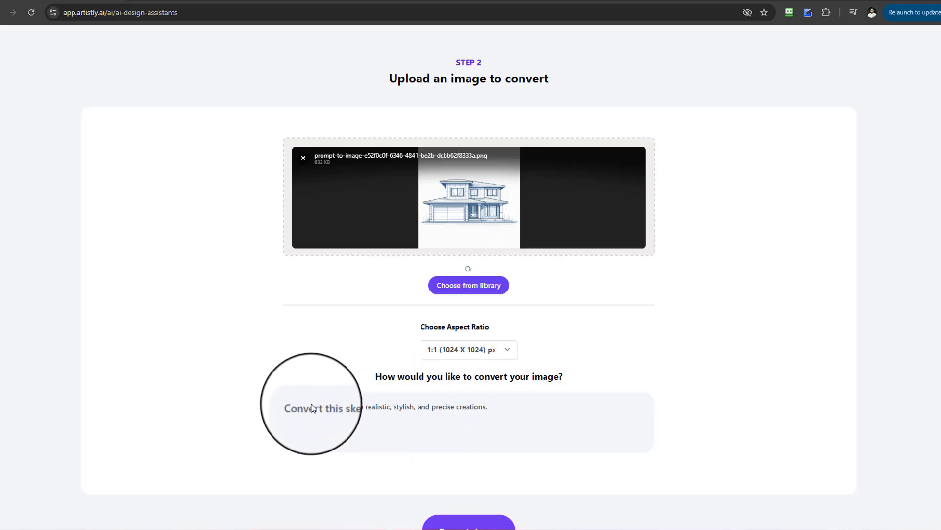
scroll(down, 3)
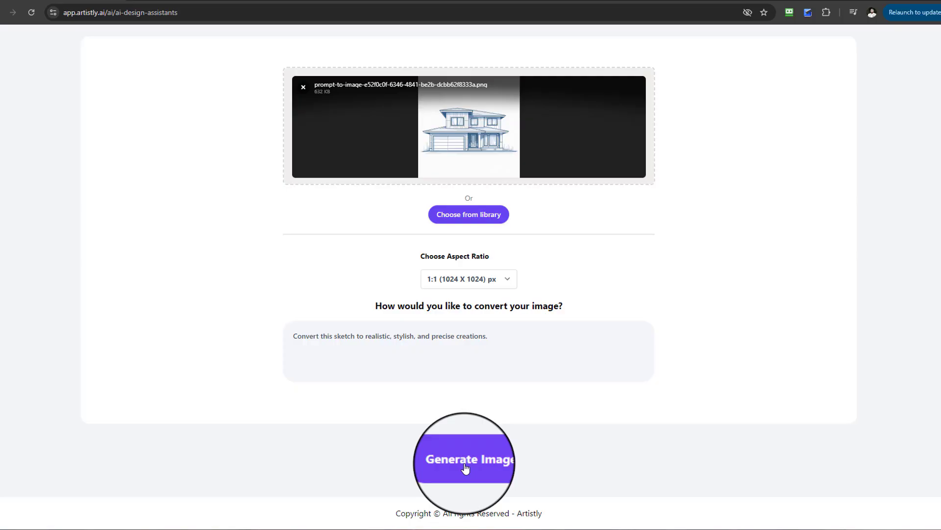
Generate the realistic 3D house render, then return to the sketch-to-3D assistant for another.
click(463, 459)
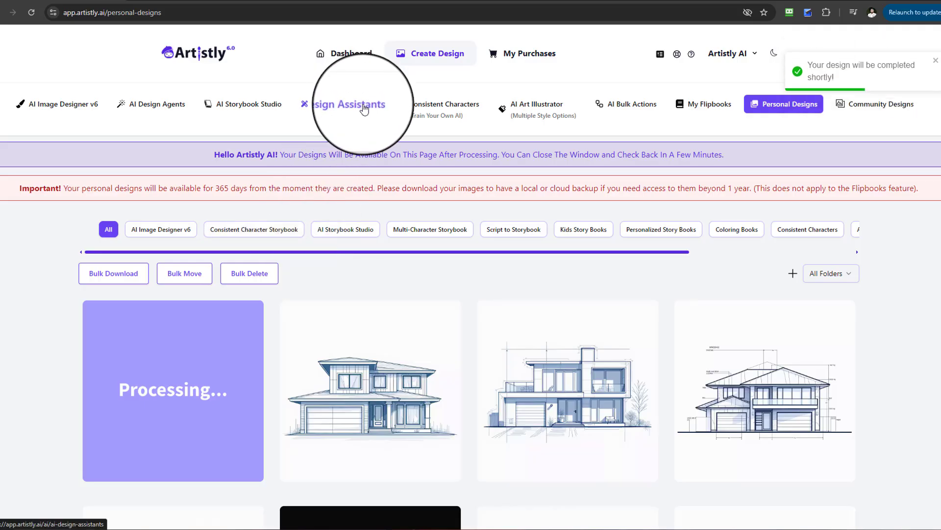
click(345, 104)
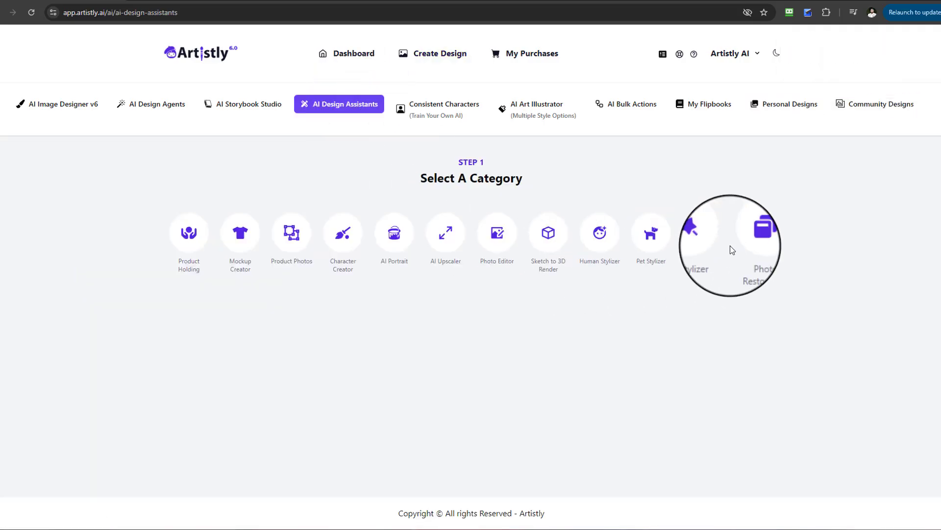
click(496, 234)
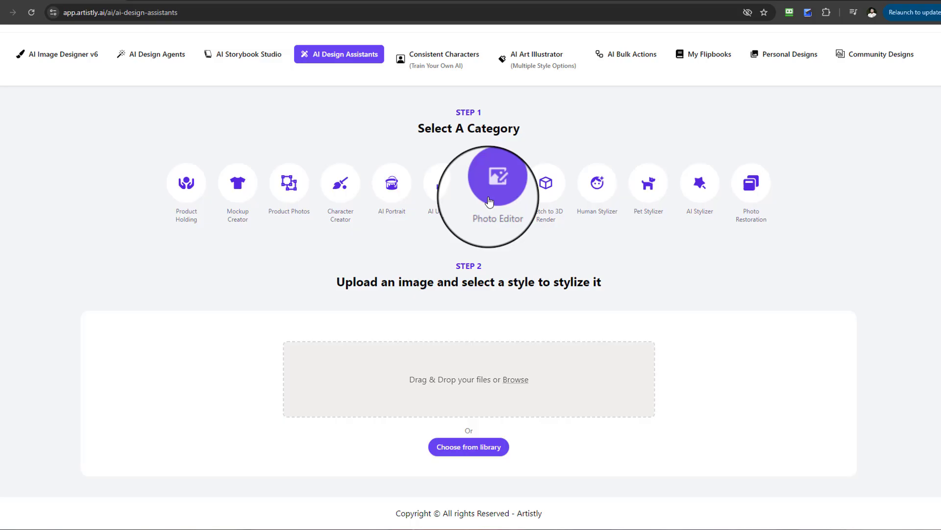
Pick the car sketch from the media library and submit it for 3D rendering.
click(469, 446)
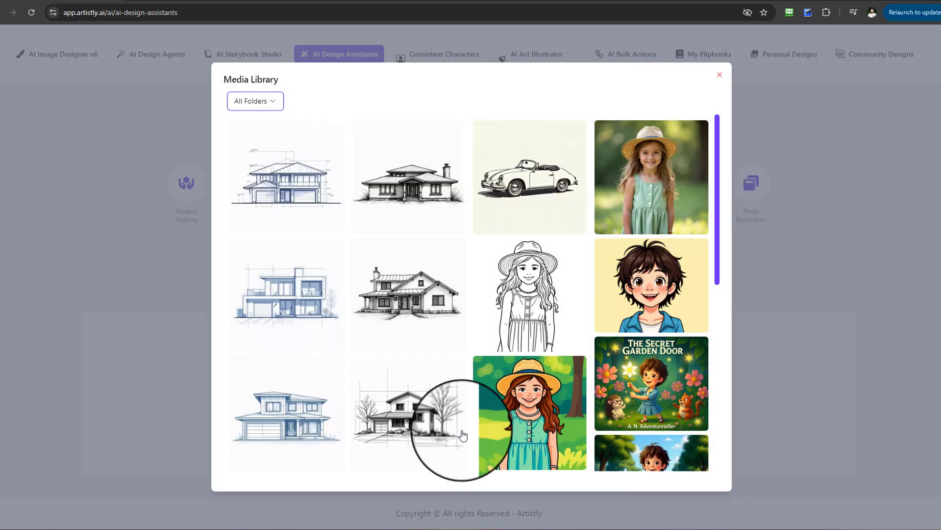
scroll(down, 3)
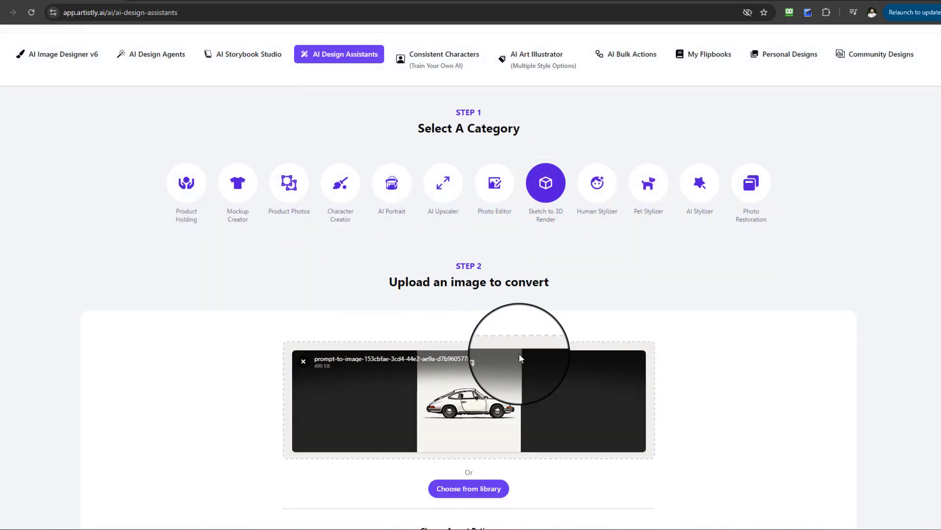
scroll(down, 3)
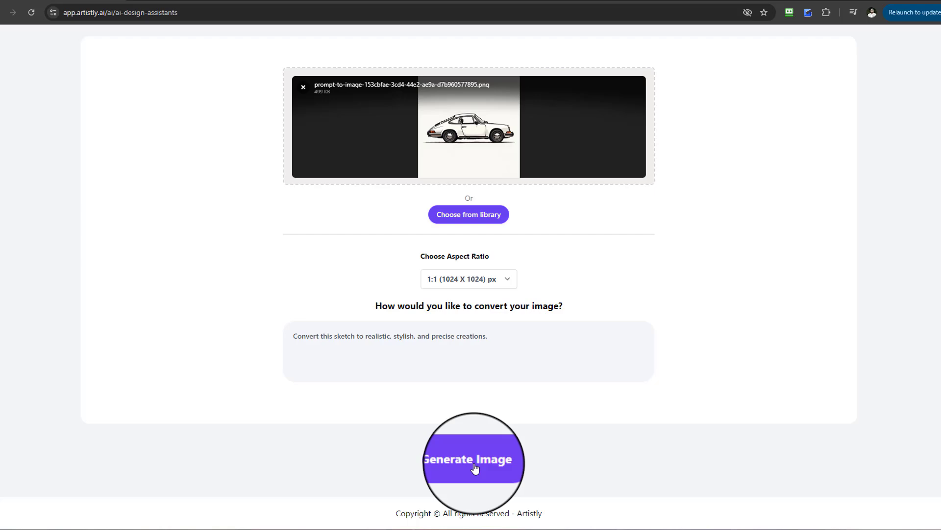
click(473, 459)
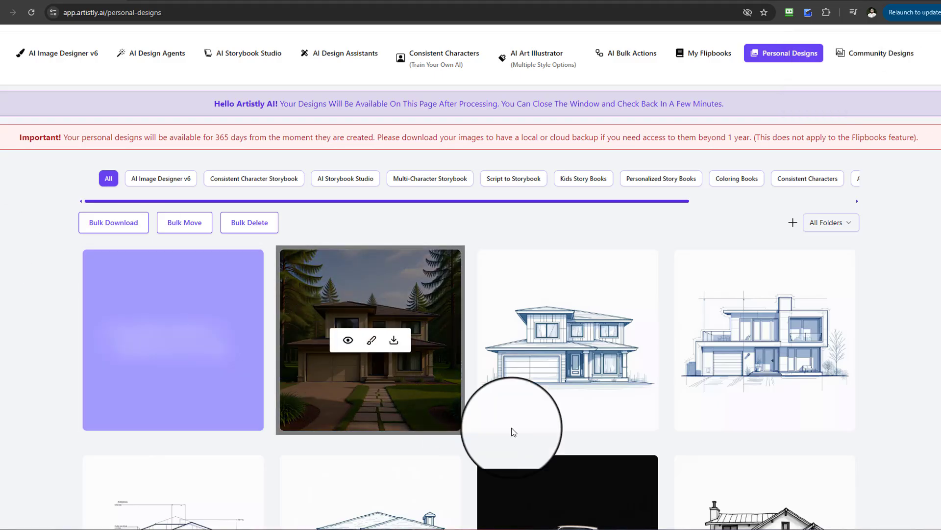
click(348, 340)
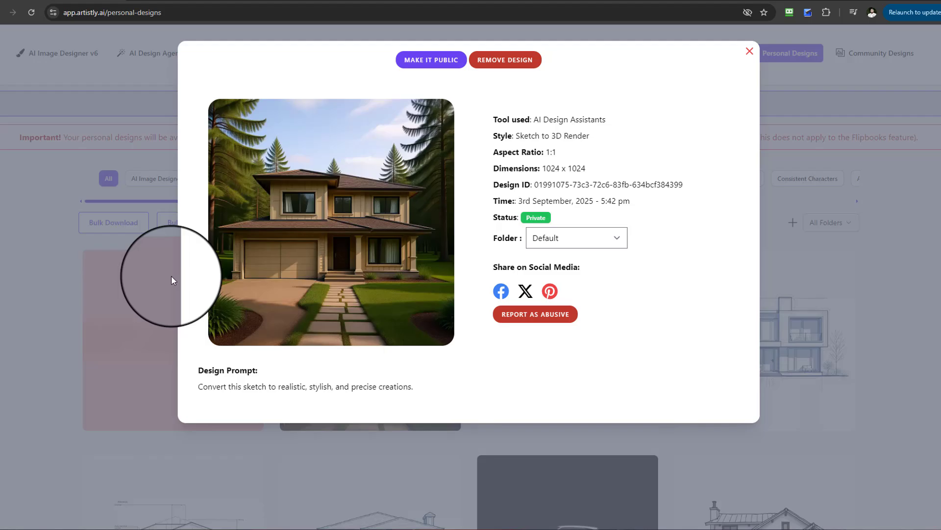
mouse_move(351, 198)
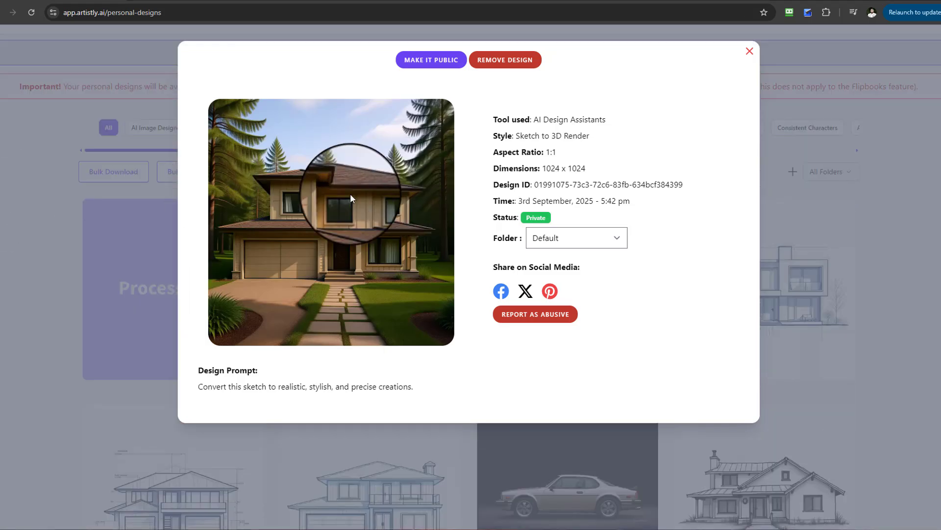
mouse_move(325, 98)
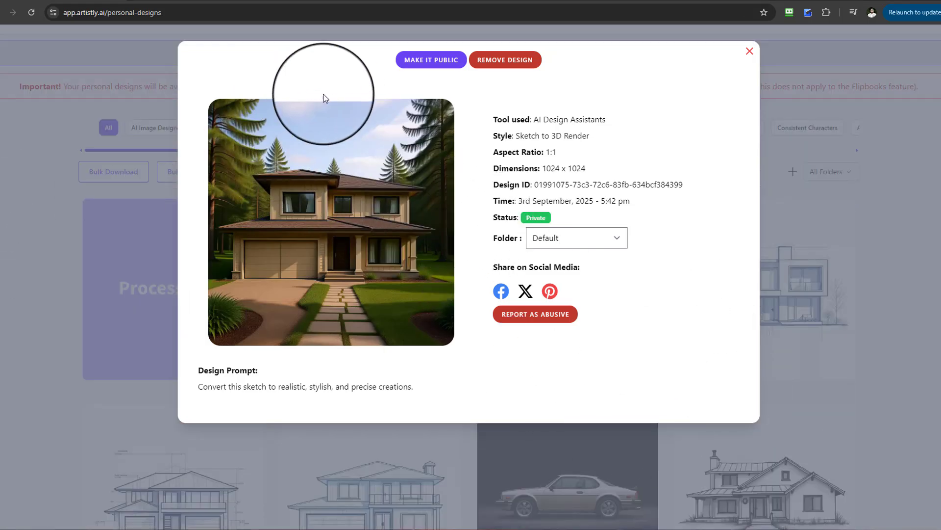
mouse_move(241, 376)
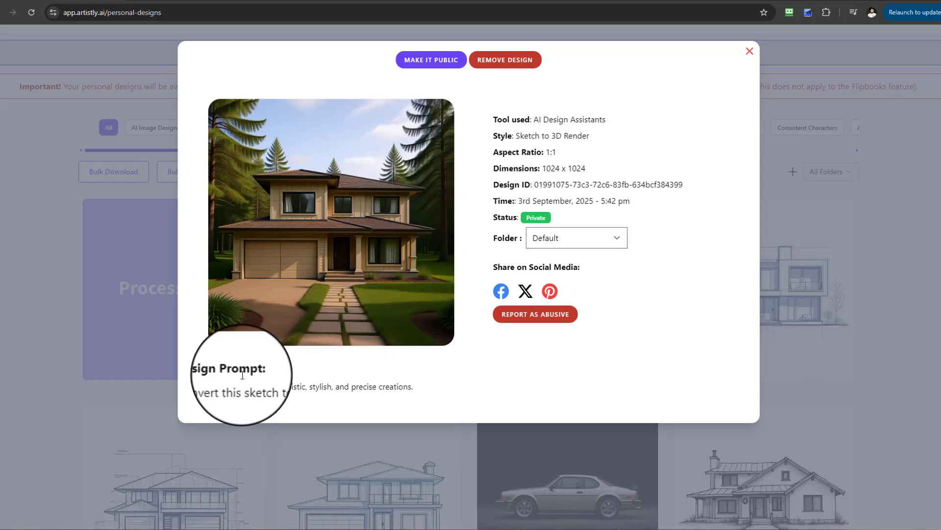
mouse_move(424, 250)
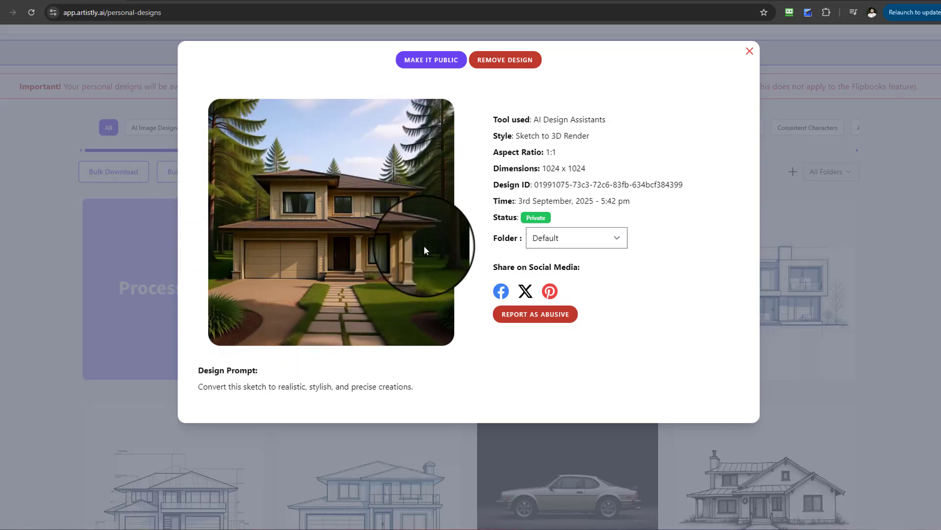
mouse_move(213, 305)
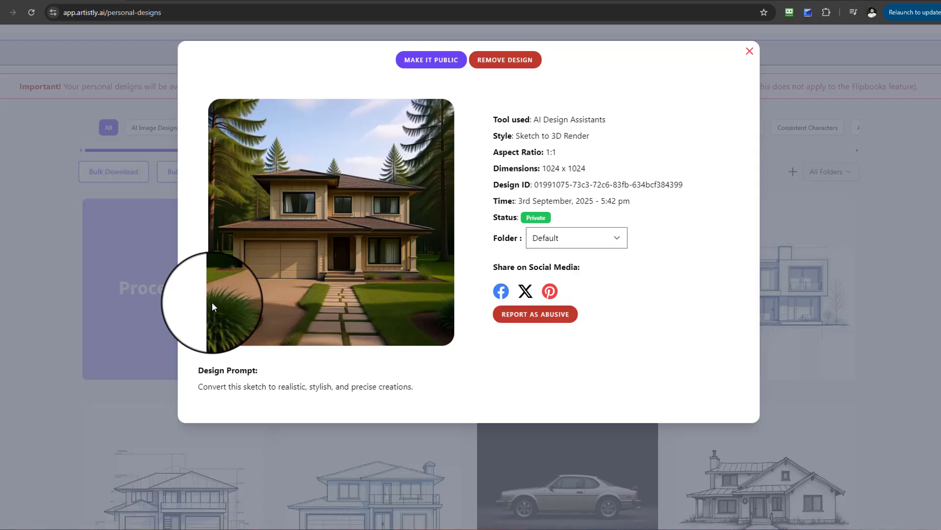
click(749, 50)
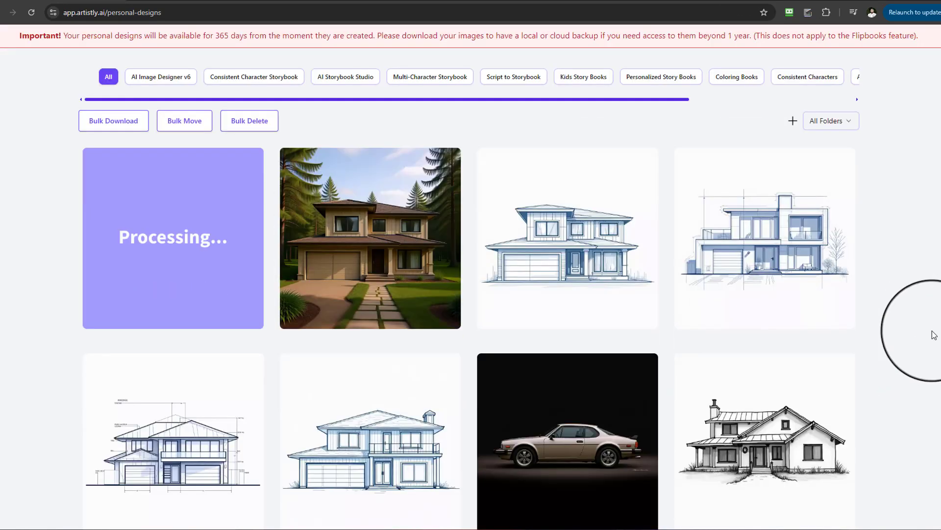
click(568, 237)
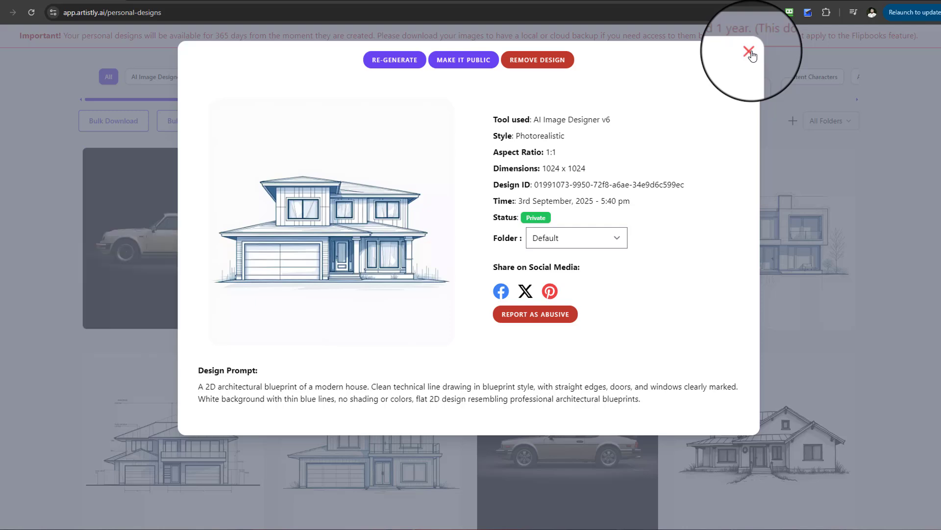
click(749, 50)
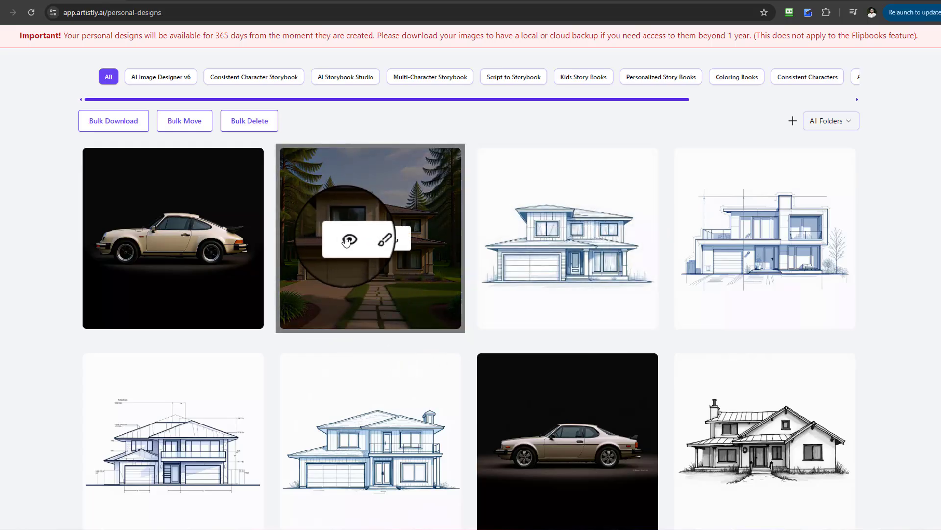
click(370, 238)
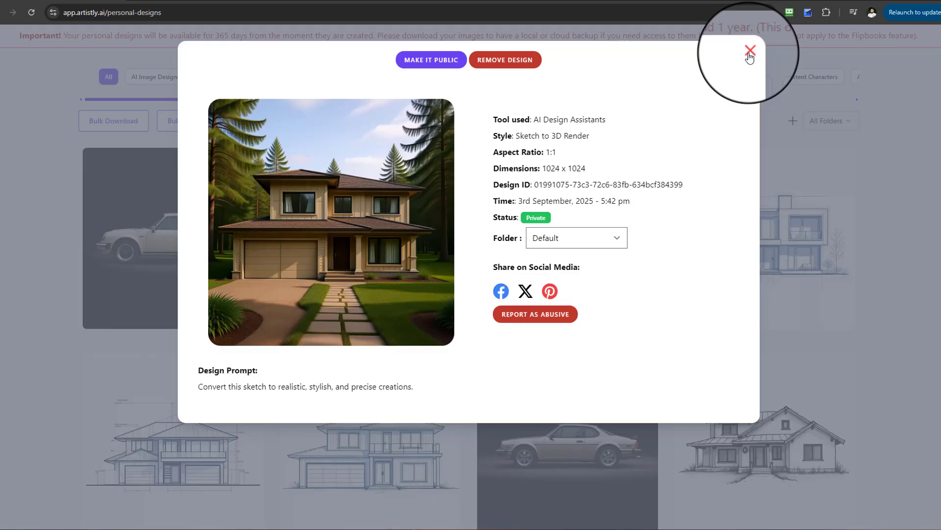
click(750, 50)
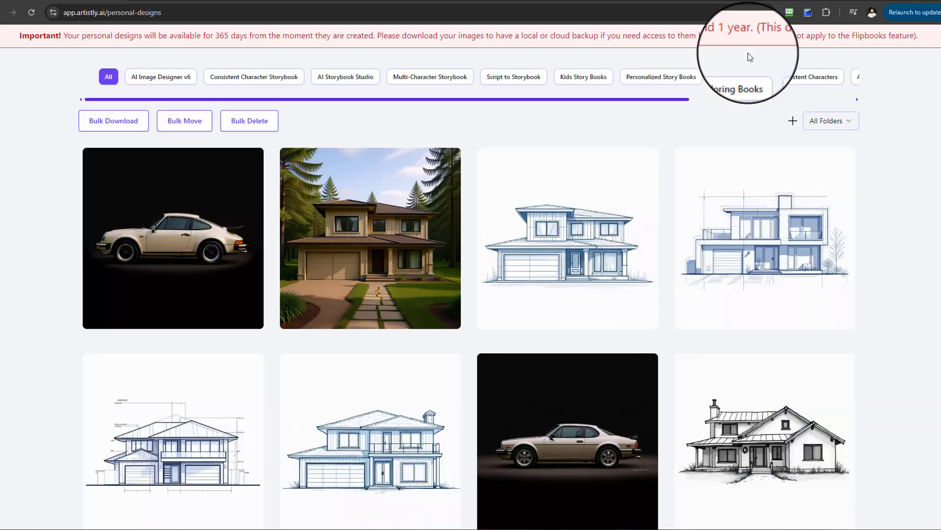
scroll(down, 3)
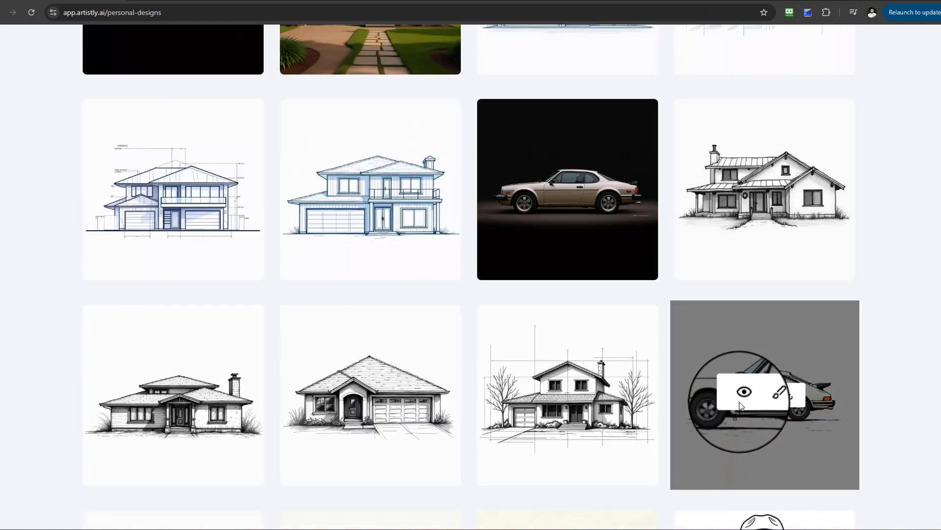
click(744, 392)
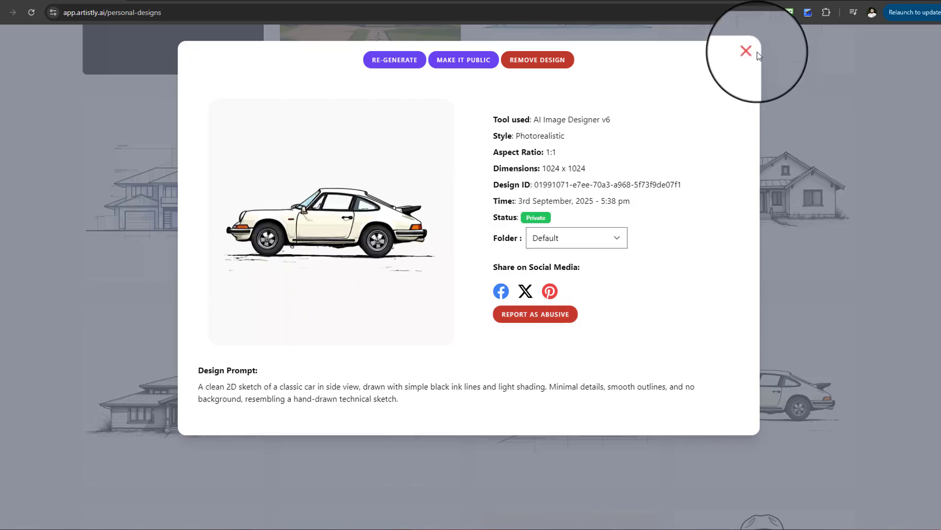
click(746, 50)
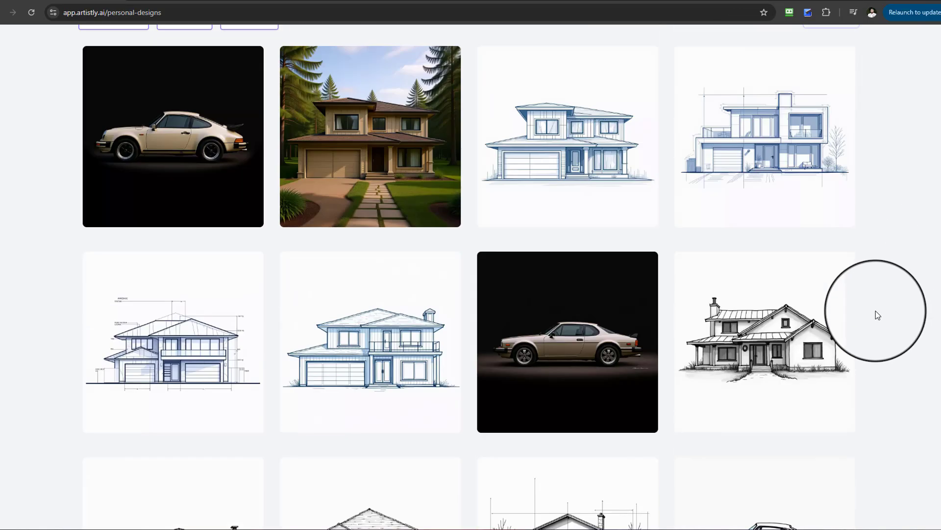
scroll(down, 3)
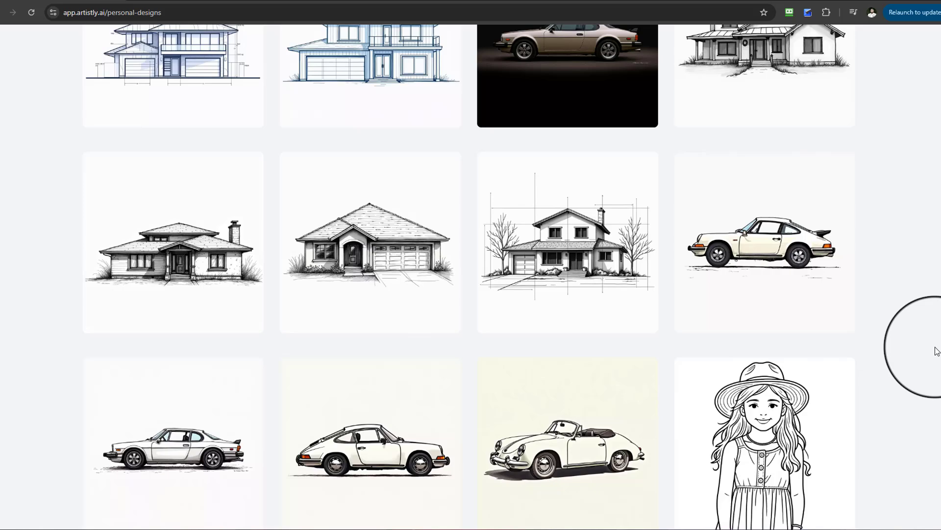
scroll(down, 3)
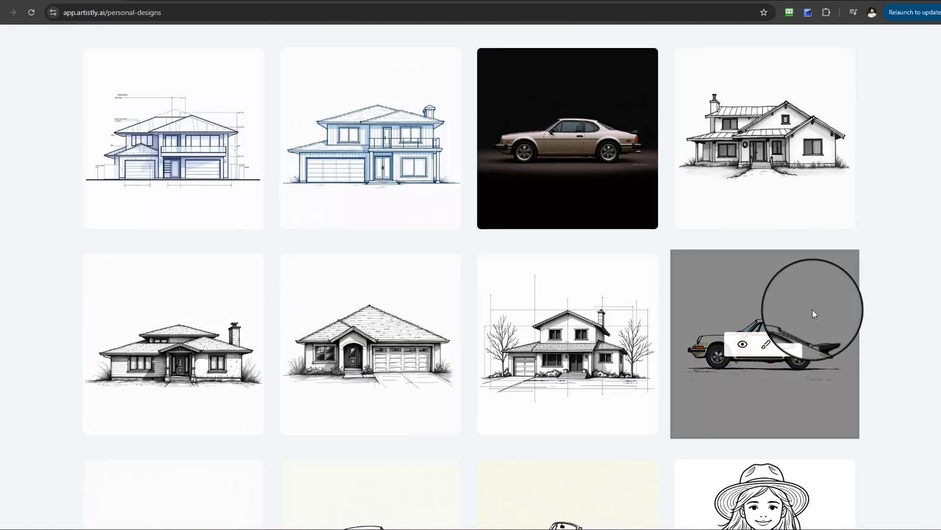
scroll(up, 3)
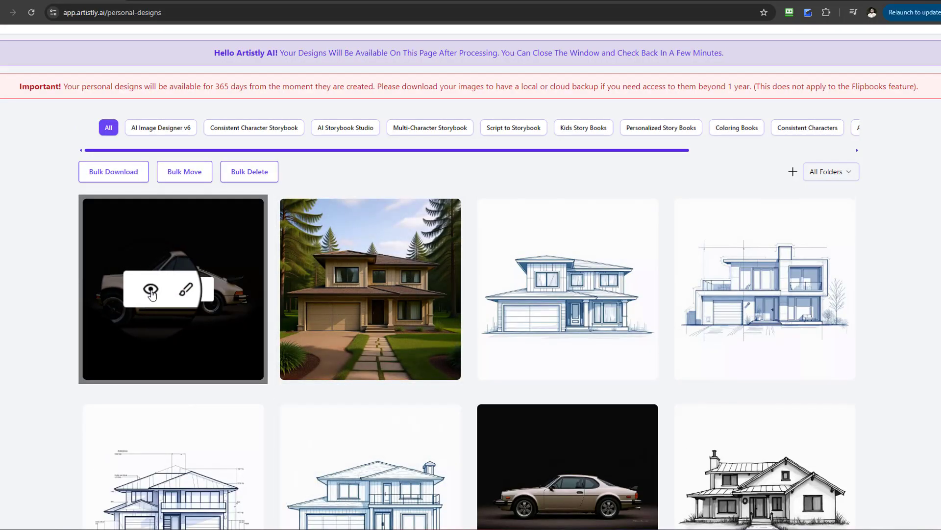
click(151, 291)
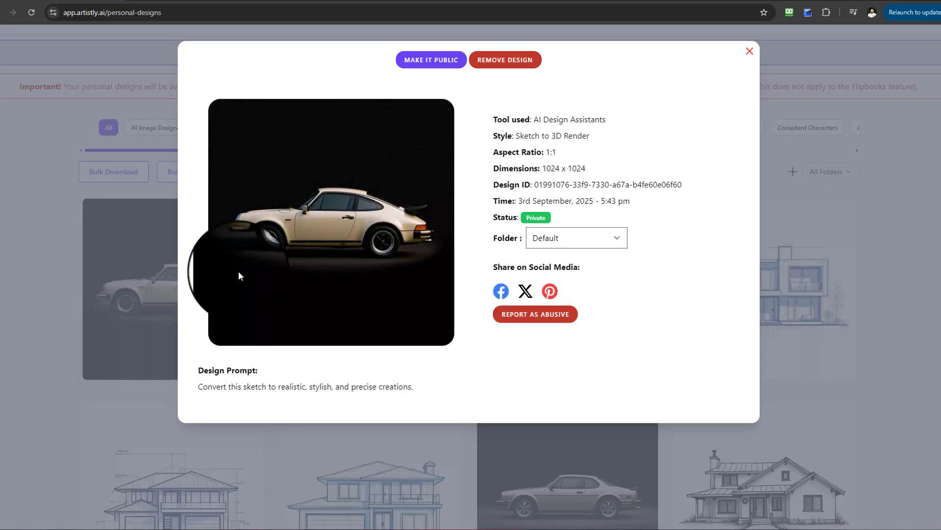
mouse_move(283, 212)
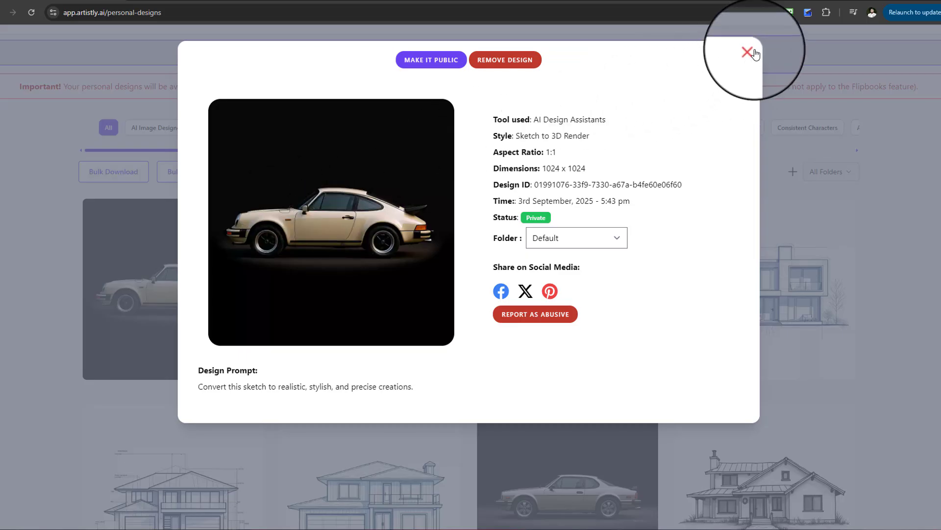
click(749, 53)
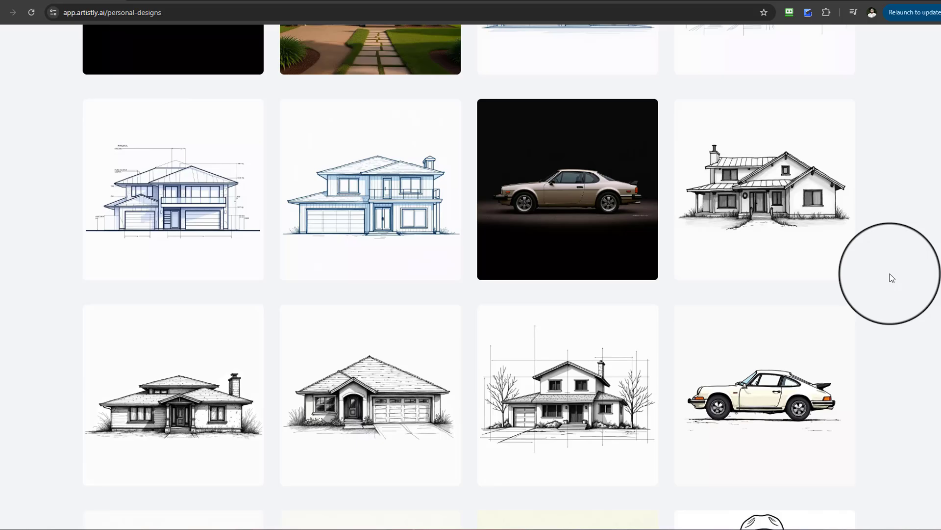
Return to the AI Design Assistants category list from the navigation bar.
scroll(down, 3)
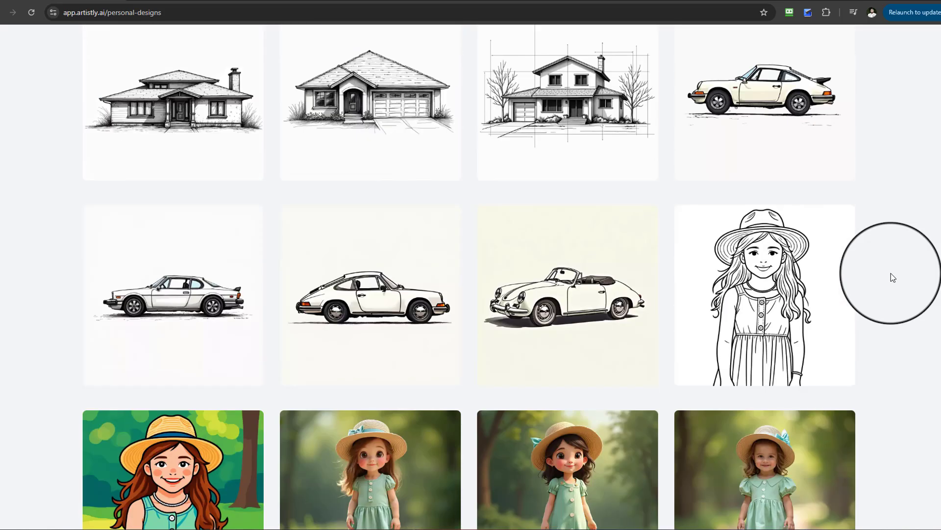
scroll(up, 3)
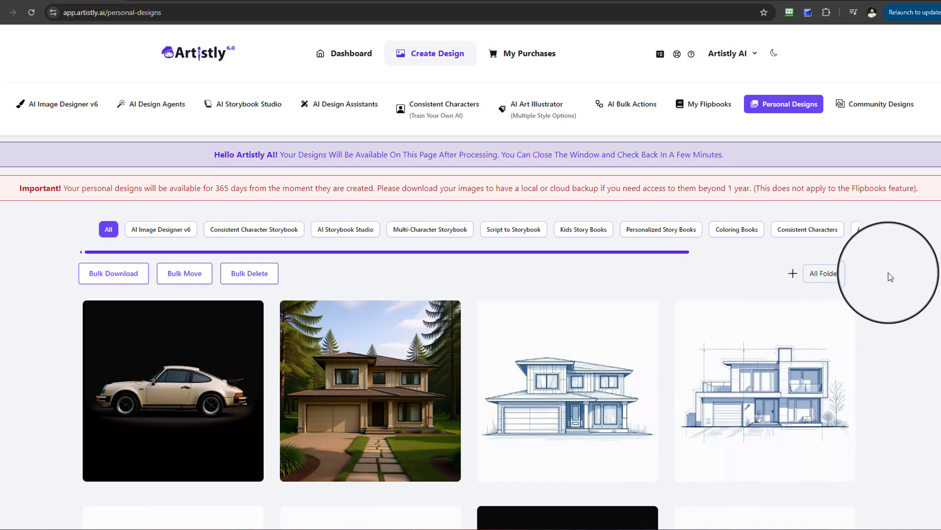
mouse_move(356, 123)
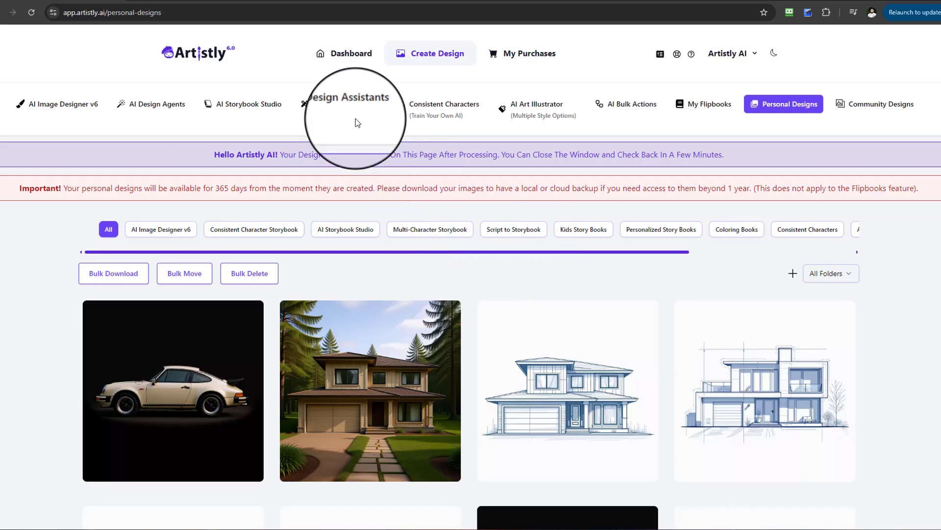
click(338, 103)
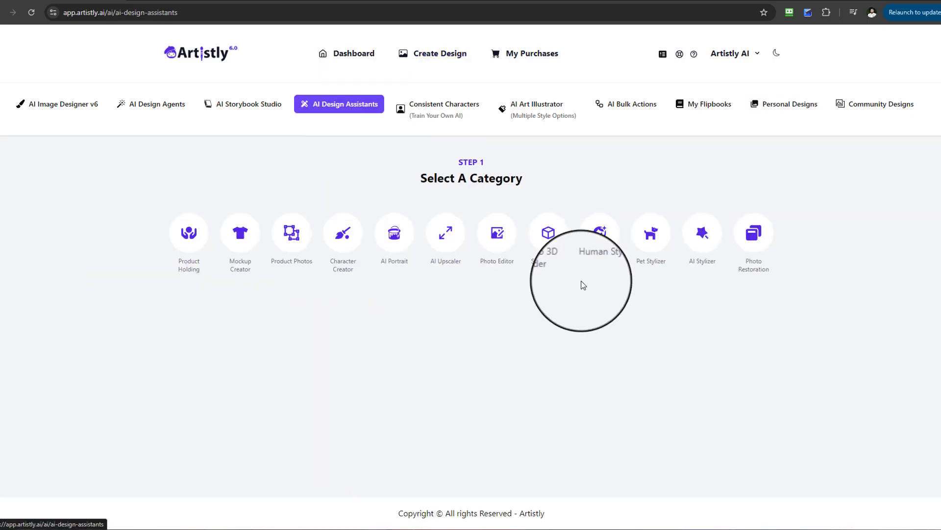